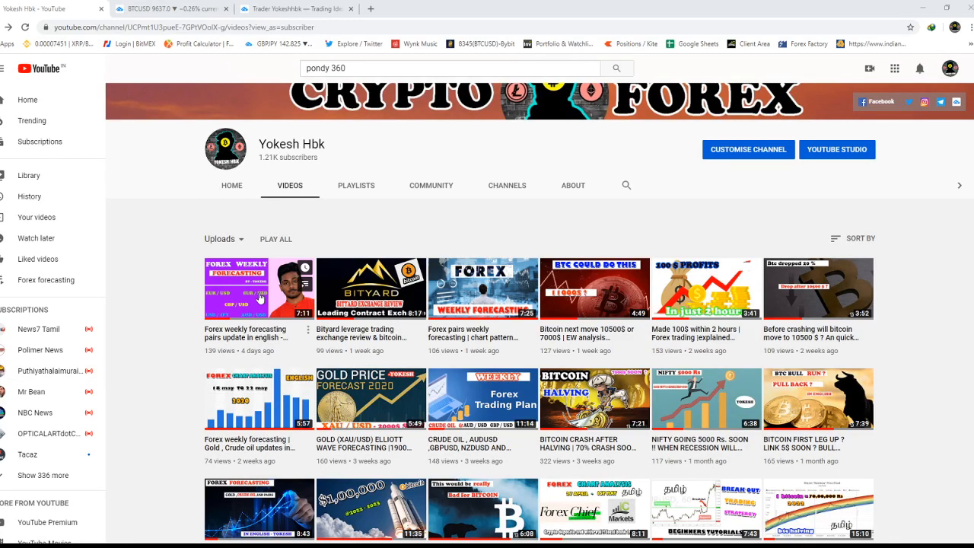
{"action": "mouse_move", "coordinate": [168, 253]}
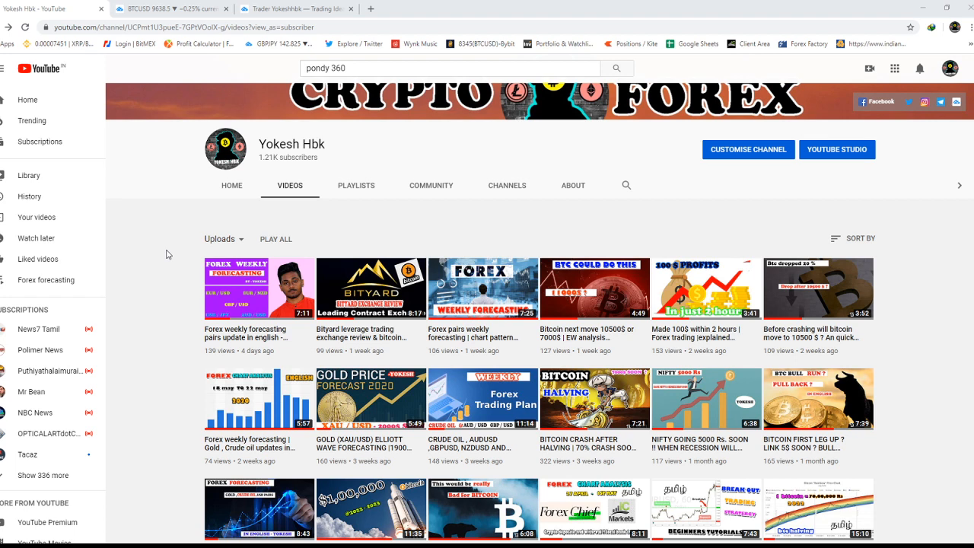
{"action": "mouse_move", "coordinate": [181, 297]}
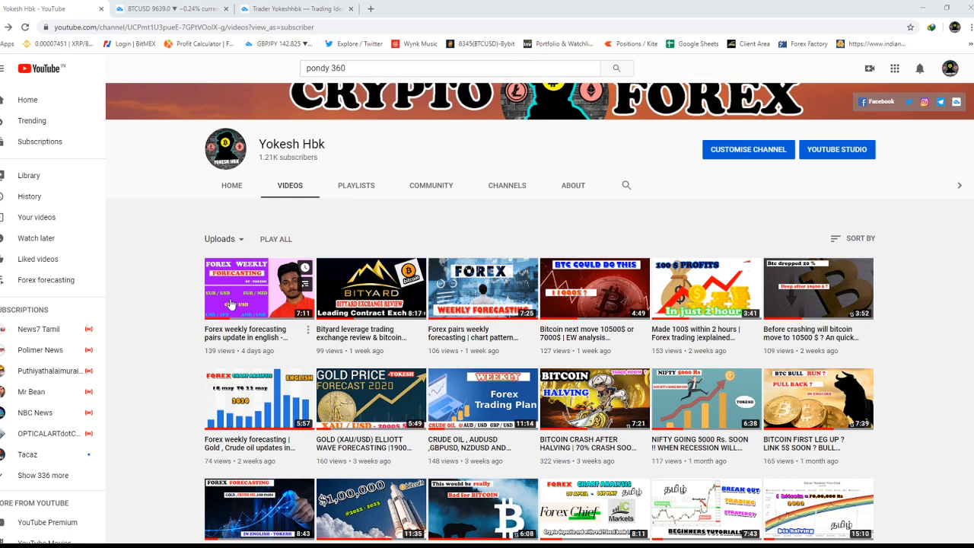
{"action": "mouse_move", "coordinate": [190, 292]}
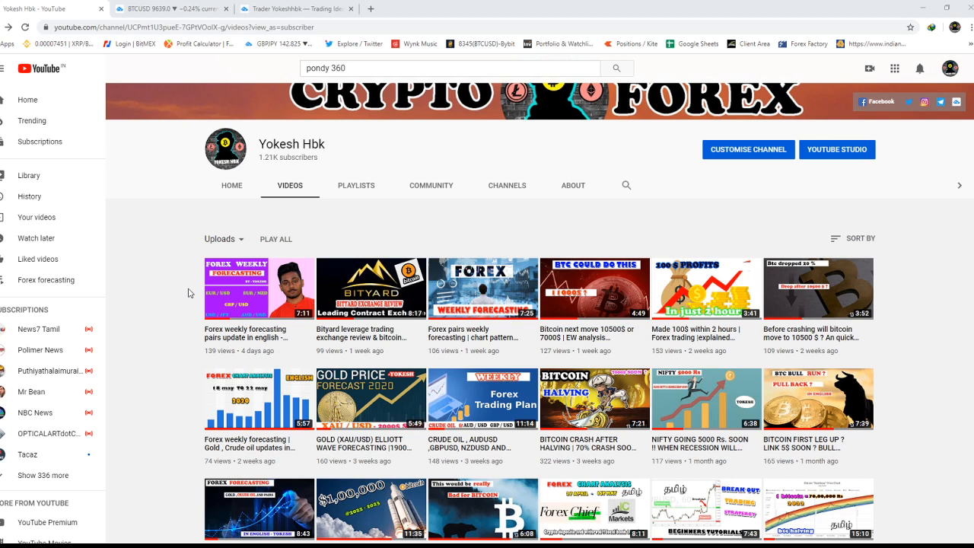
{"action": "mouse_move", "coordinate": [189, 289]}
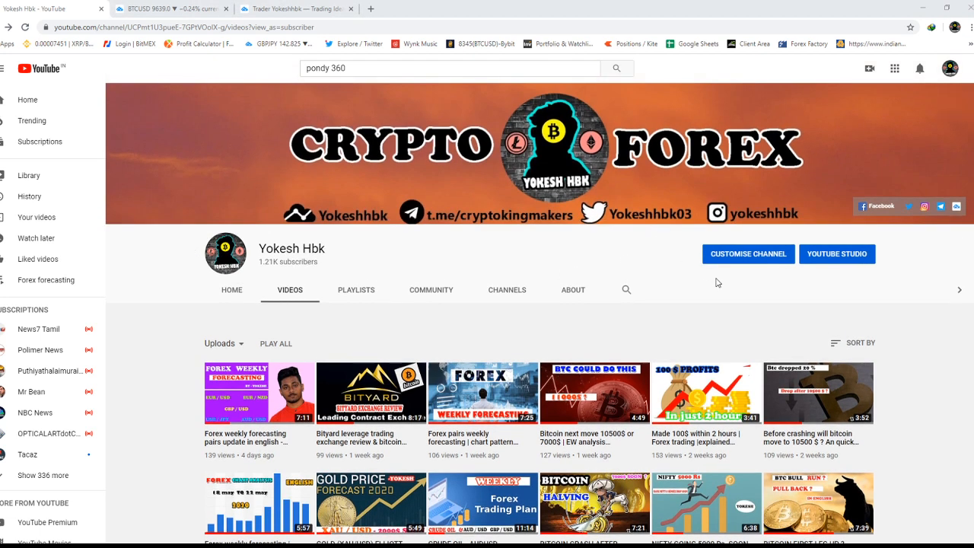
{"action": "mouse_move", "coordinate": [609, 266]}
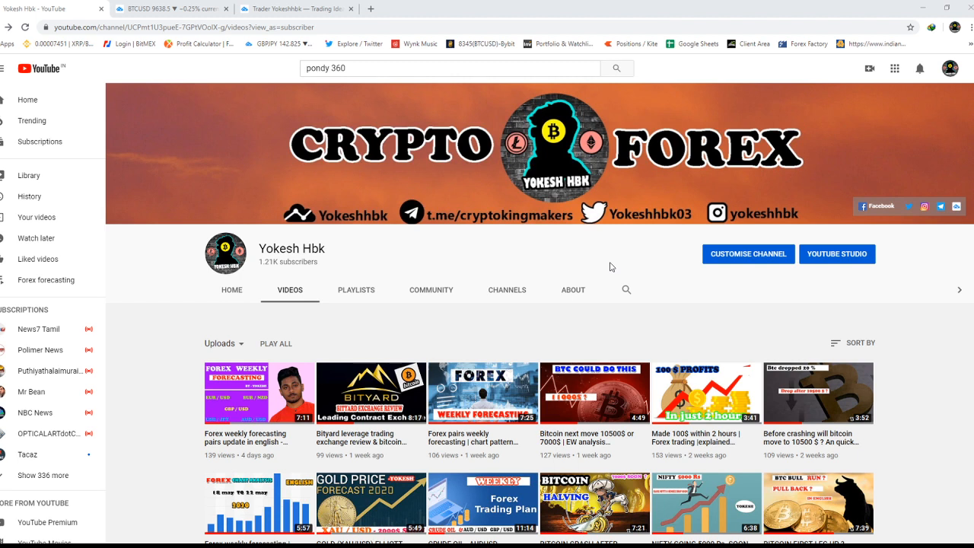
{"action": "mouse_move", "coordinate": [959, 210]}
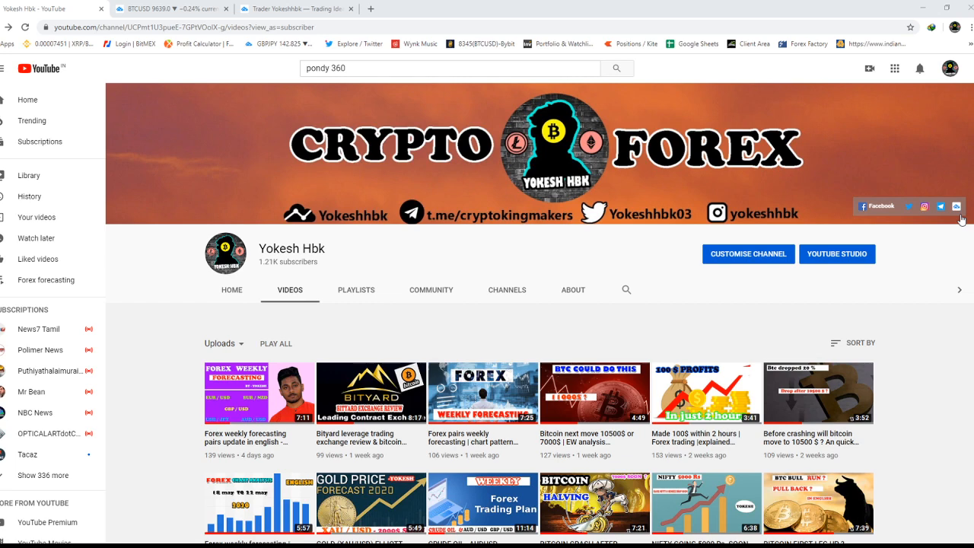
Open the NZD / JPY long idea and load the later price bars onto its chart
{"action": "left_click", "coordinate": [297, 10]}
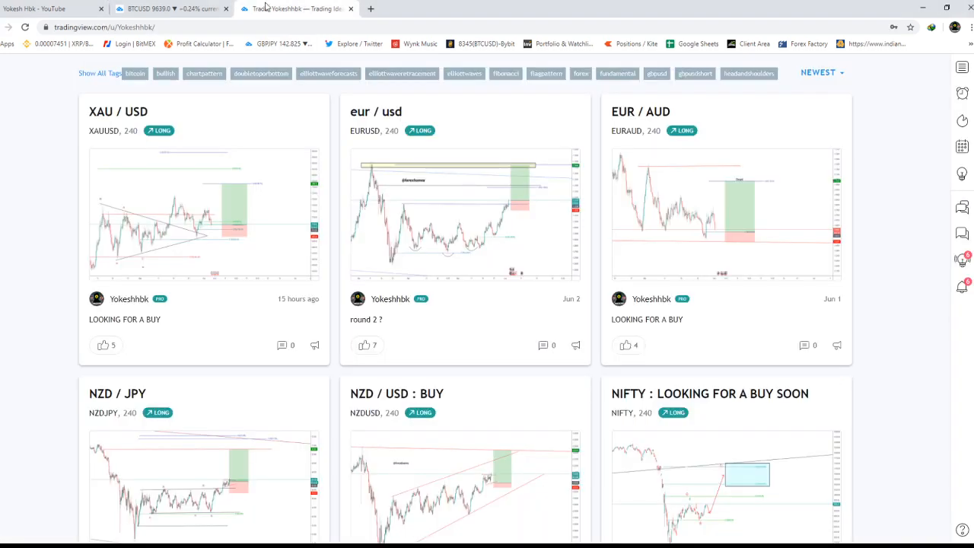
{"action": "scroll", "scroll_direction": "down", "scroll_amount": 3}
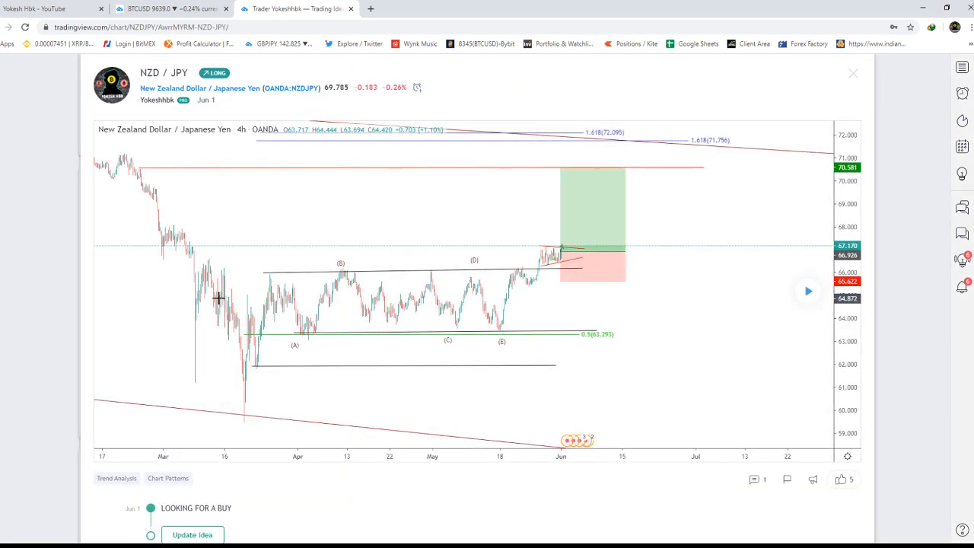
{"action": "mouse_move", "coordinate": [450, 265]}
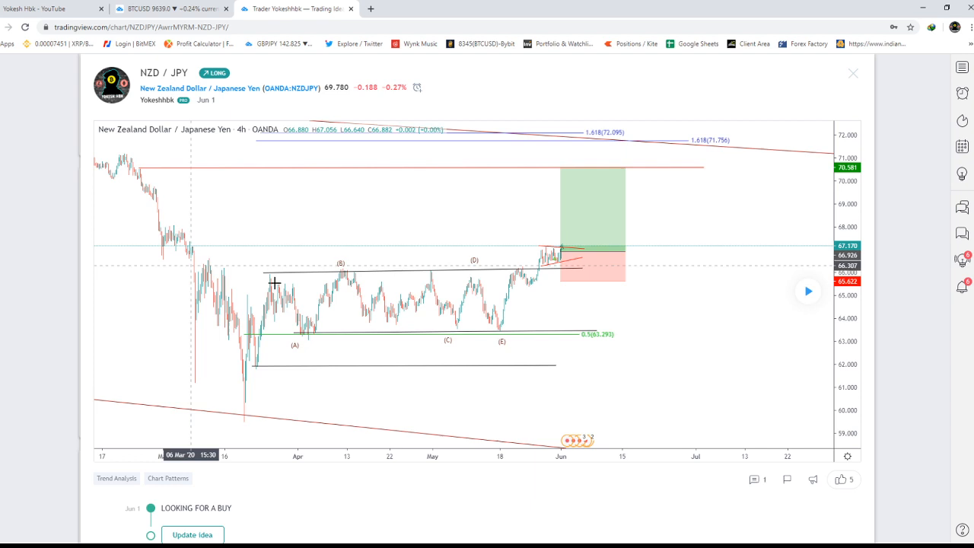
{"action": "mouse_move", "coordinate": [807, 292]}
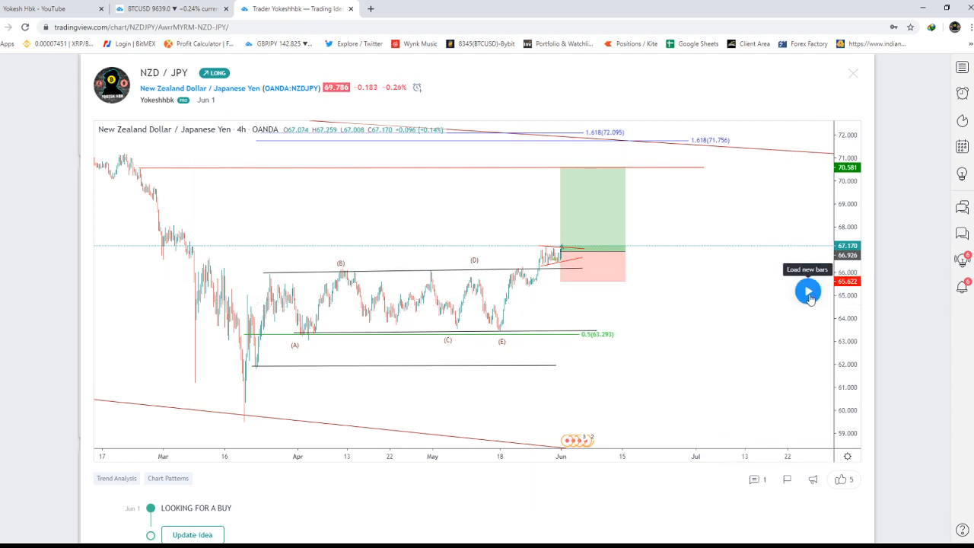
{"action": "left_click", "coordinate": [808, 292]}
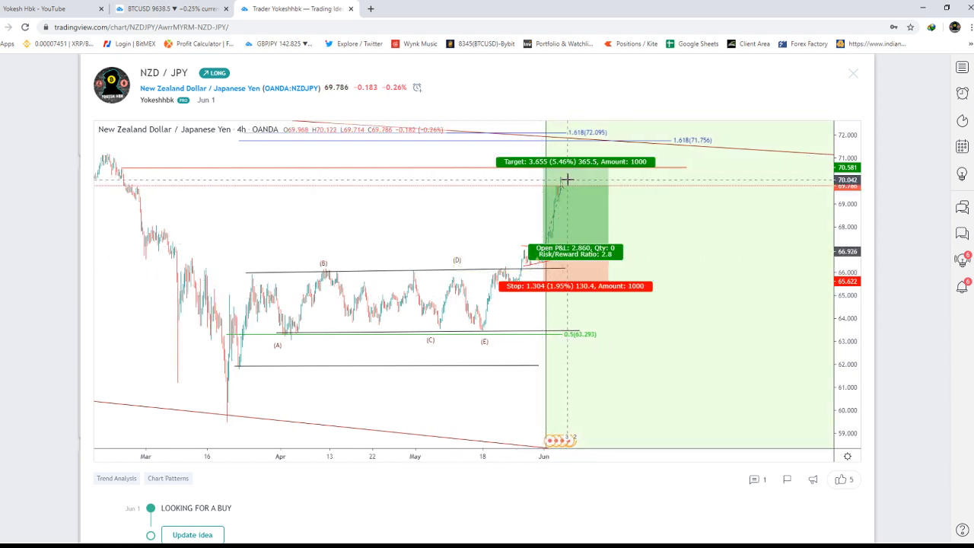
{"action": "mouse_move", "coordinate": [570, 182]}
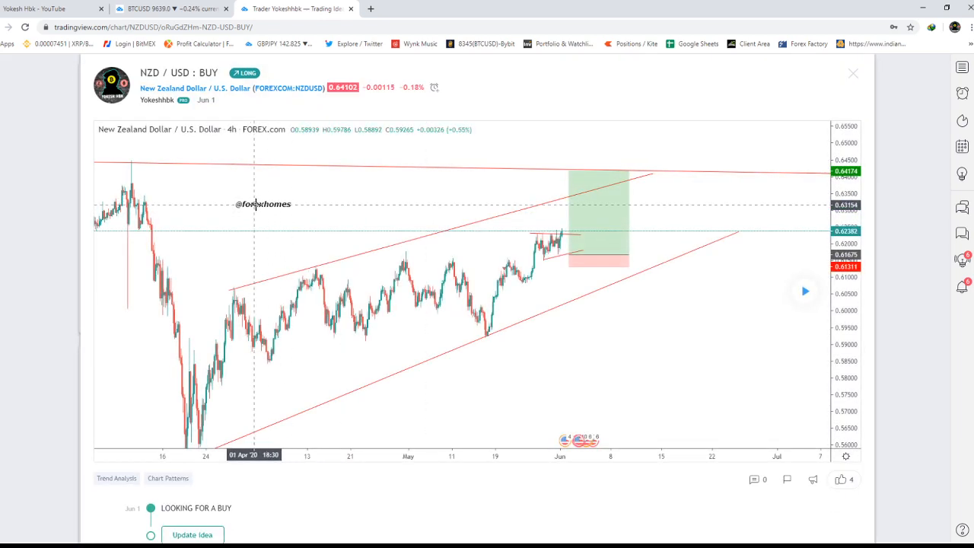
{"action": "mouse_move", "coordinate": [196, 253]}
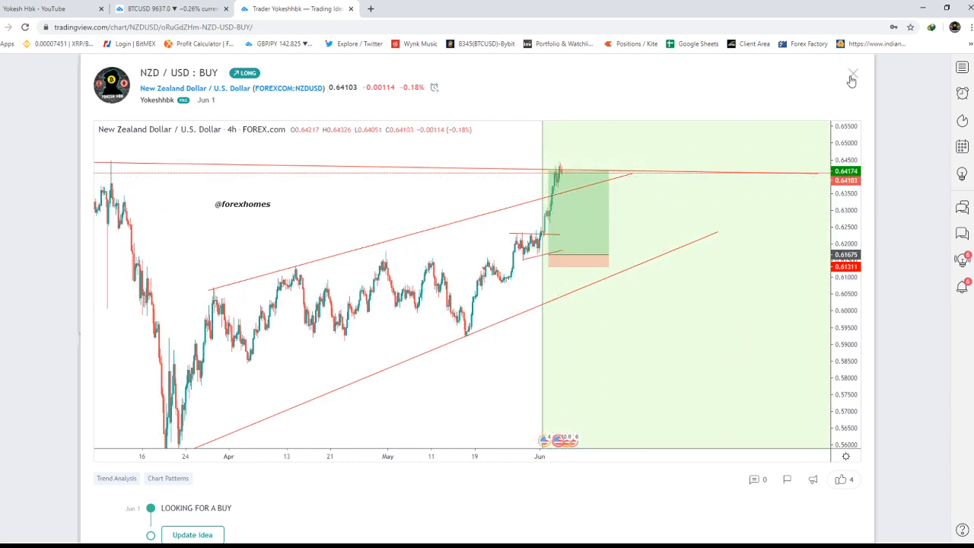
Close the NZD / USD idea and move down the ideas list toward GBP / USD
{"action": "left_click", "coordinate": [852, 74]}
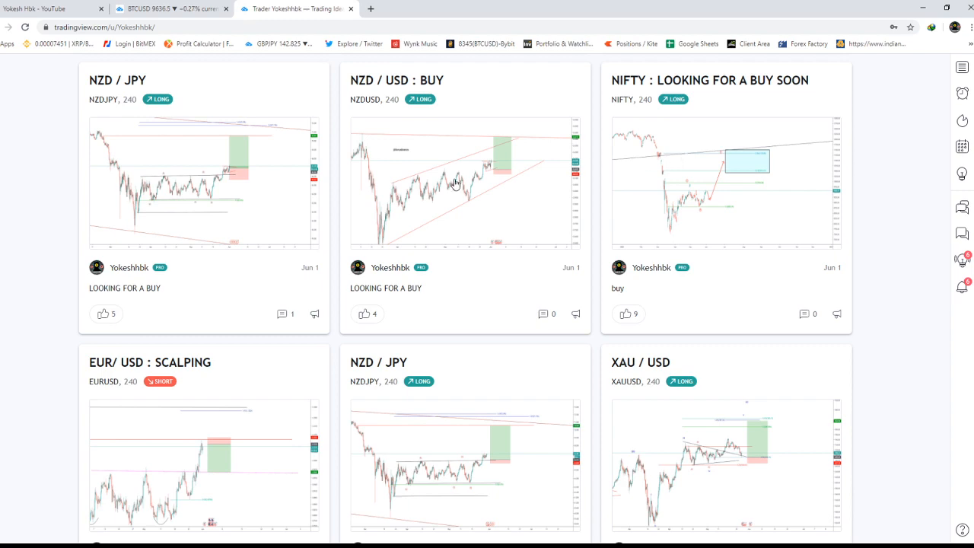
{"action": "scroll", "scroll_direction": "down", "scroll_amount": 3}
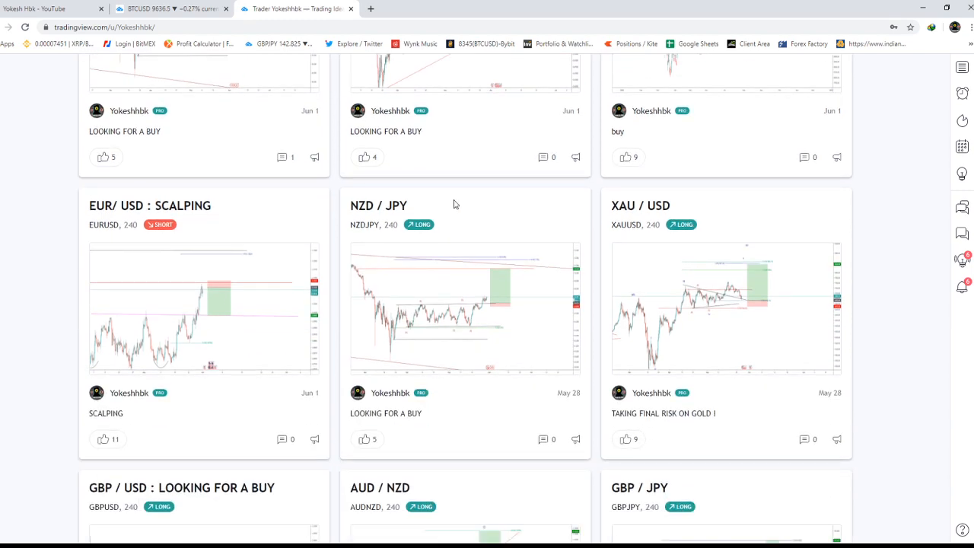
{"action": "scroll", "scroll_direction": "down", "scroll_amount": 3}
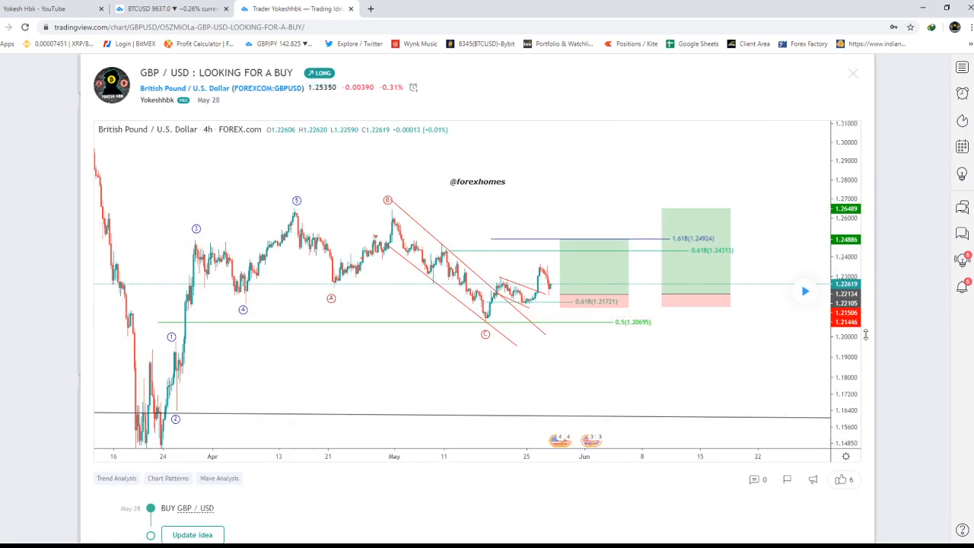
{"action": "mouse_move", "coordinate": [803, 290]}
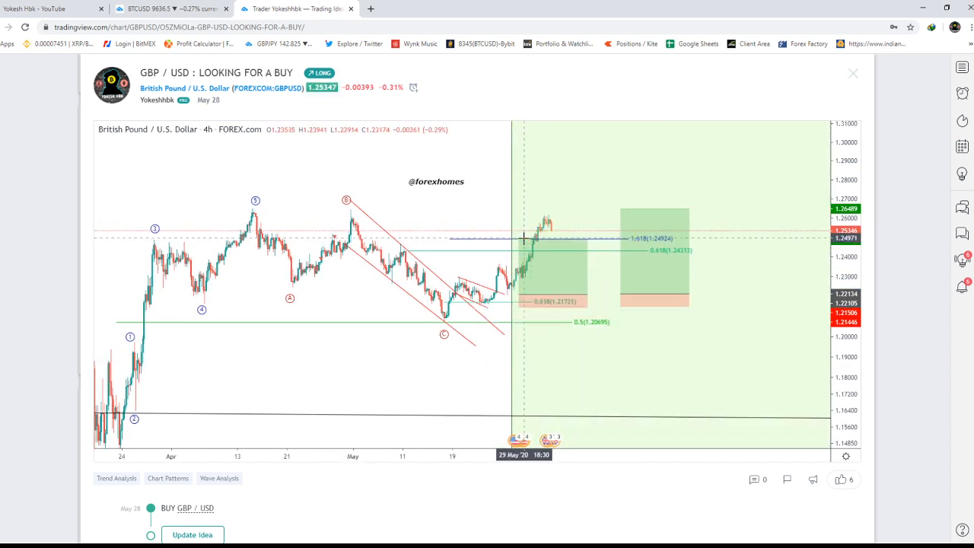
{"action": "mouse_move", "coordinate": [647, 213]}
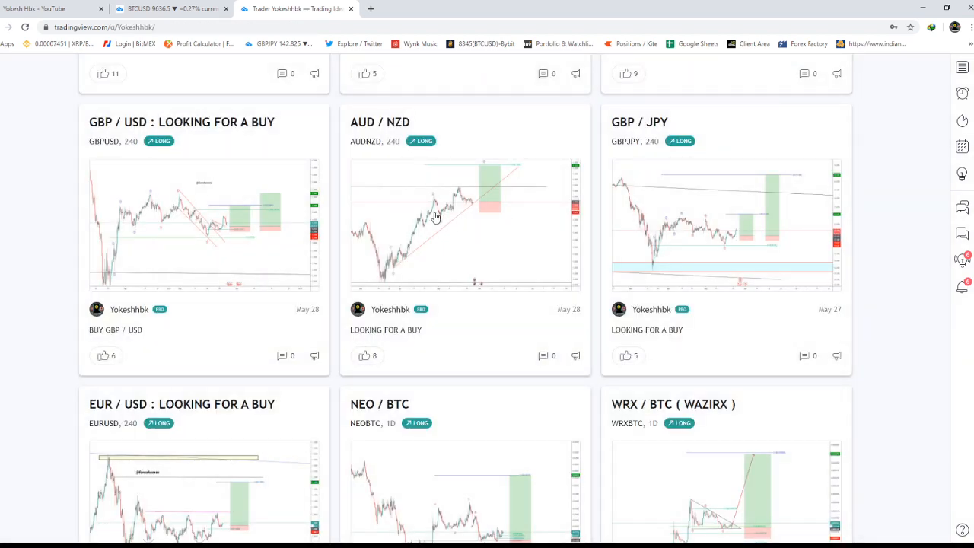
Open the AUD / NZD idea chart, then return to the ideas list
{"action": "left_click", "coordinate": [466, 225]}
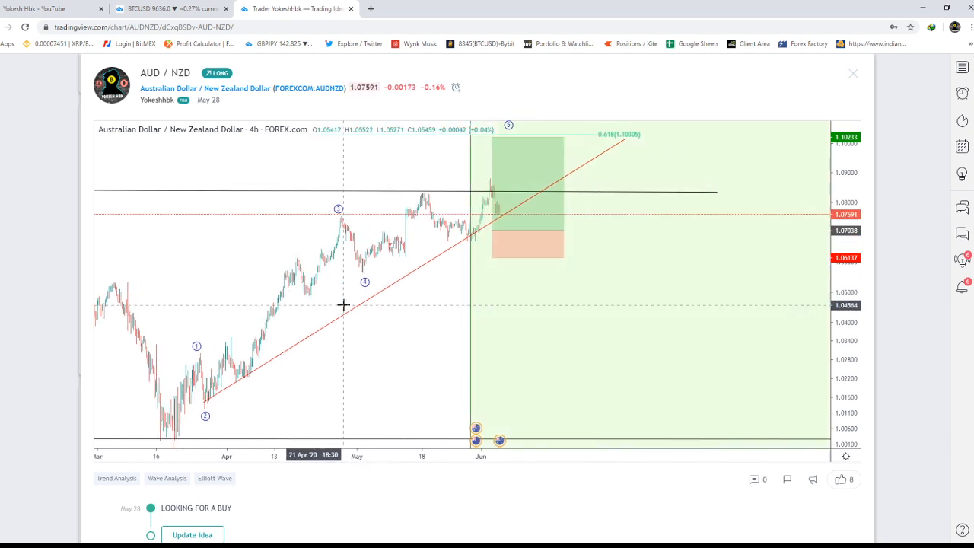
{"action": "mouse_move", "coordinate": [411, 295]}
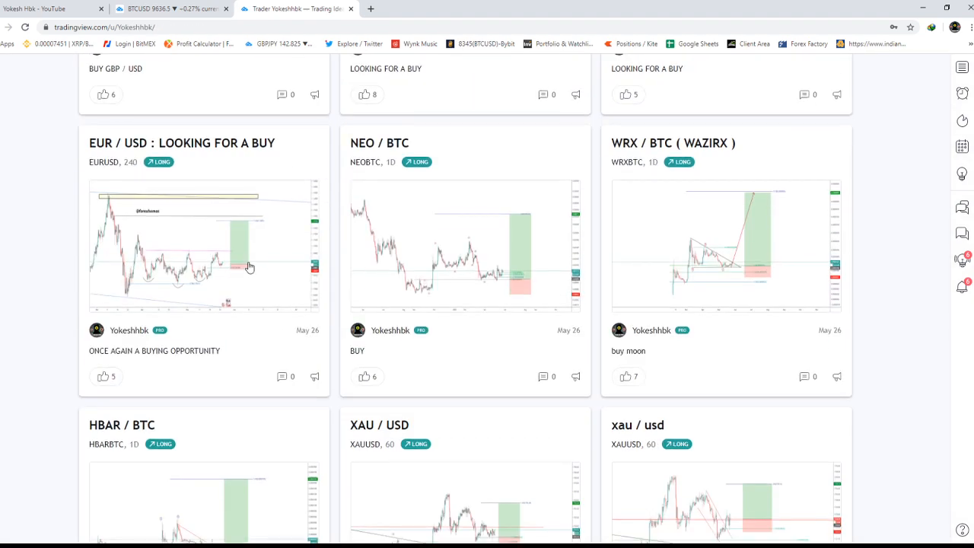
{"action": "left_click", "coordinate": [204, 243]}
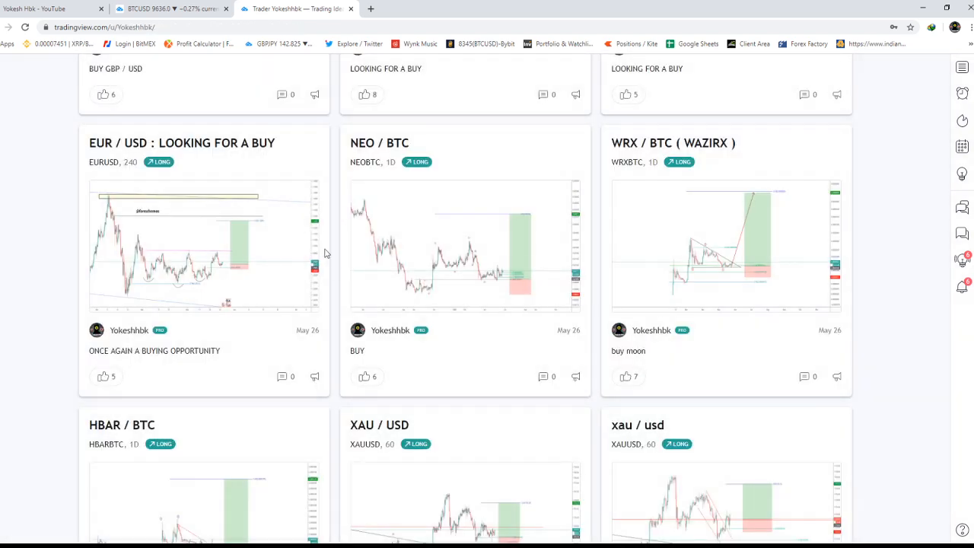
{"action": "scroll", "scroll_direction": "down", "scroll_amount": 3}
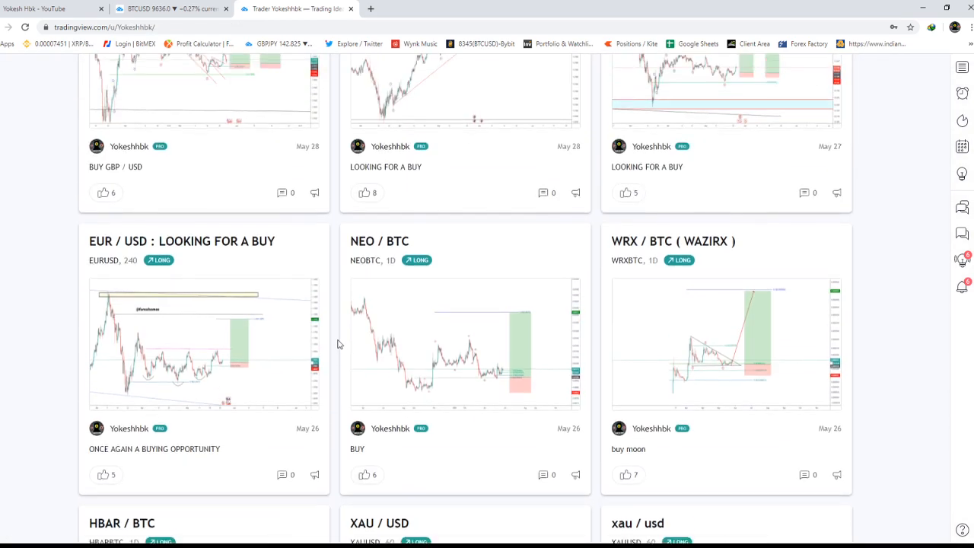
{"action": "scroll", "scroll_direction": "down", "scroll_amount": 3}
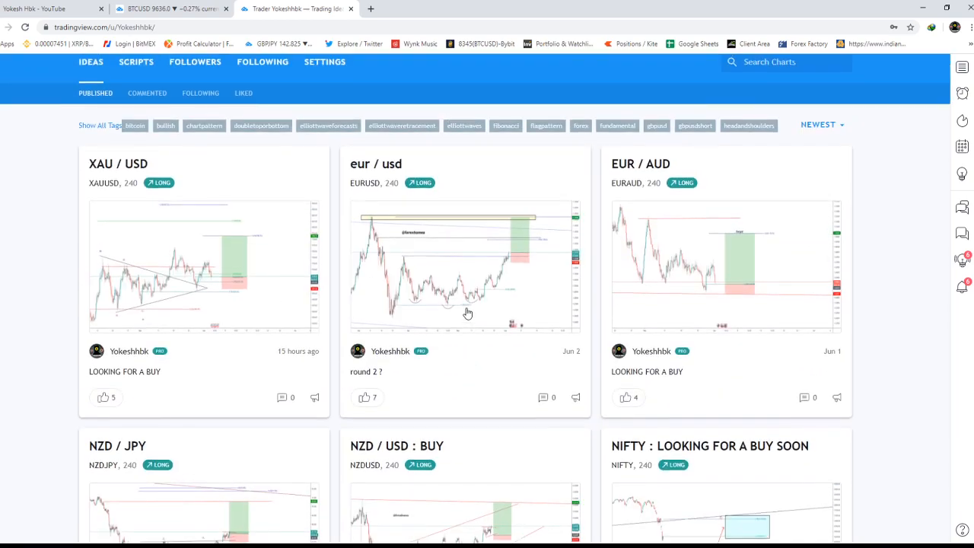
Go to the second page of the author's published ideas
{"action": "scroll", "scroll_direction": "down", "scroll_amount": 3}
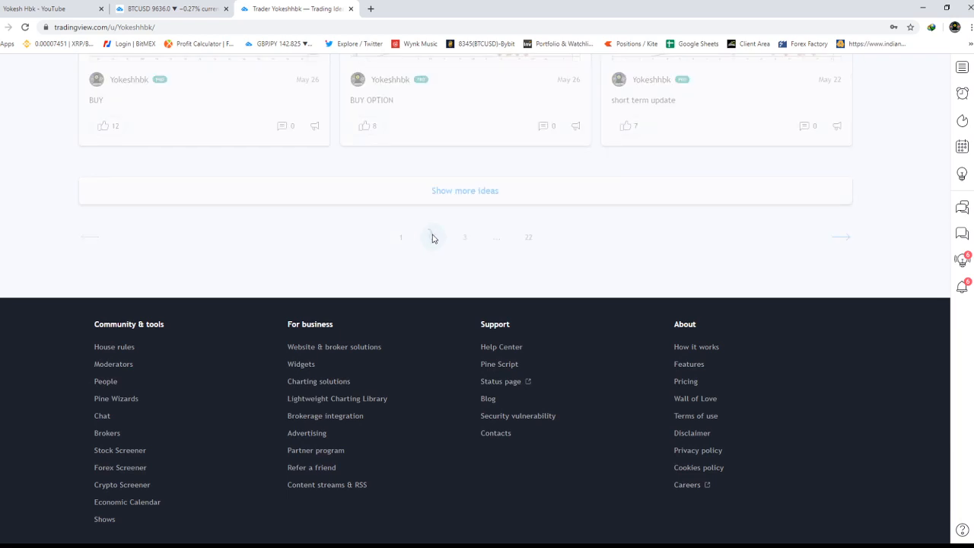
{"action": "left_click", "coordinate": [434, 237]}
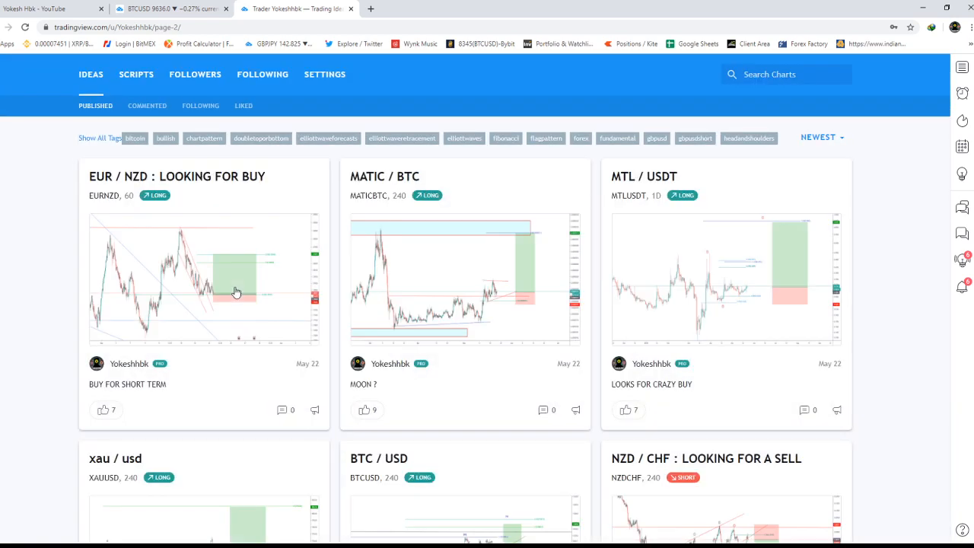
{"action": "mouse_move", "coordinate": [95, 285]}
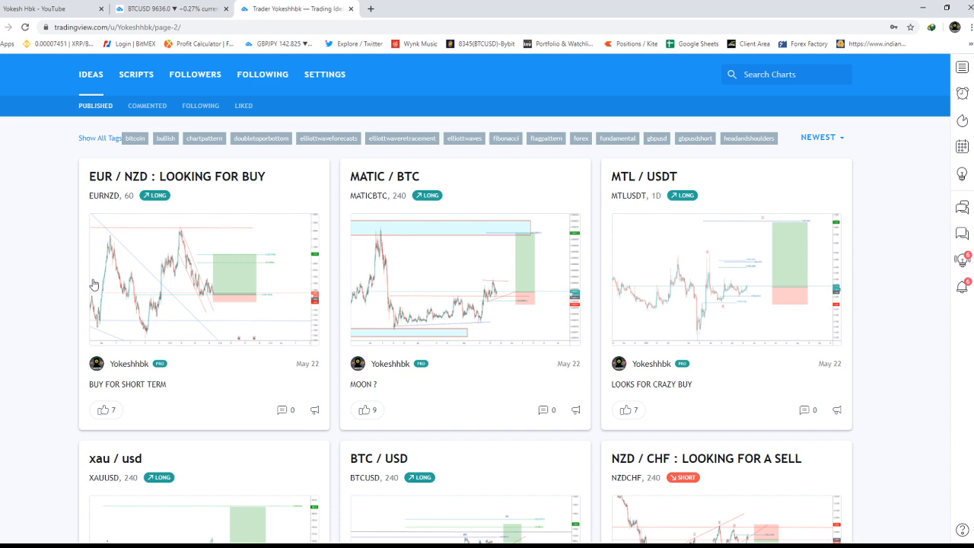
{"action": "scroll", "scroll_direction": "down", "scroll_amount": 3}
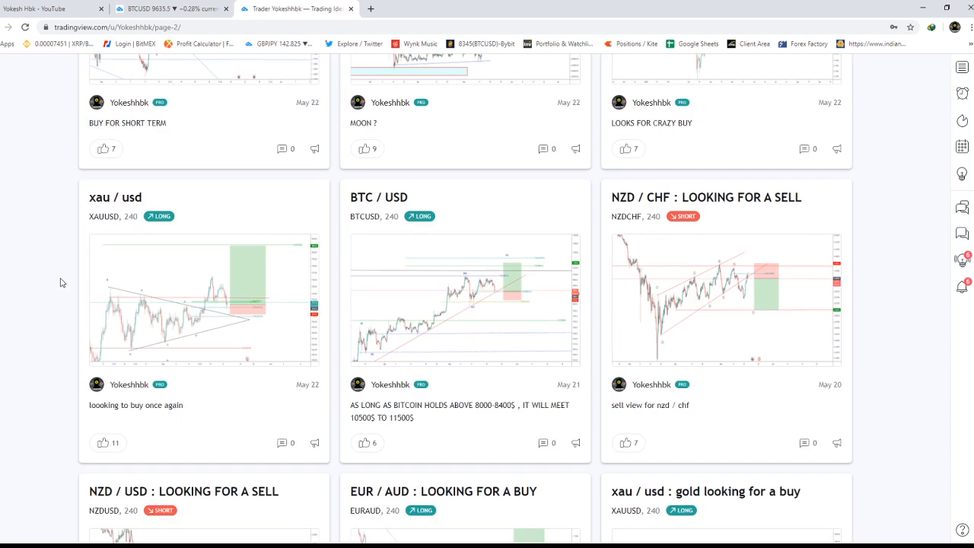
{"action": "scroll", "scroll_direction": "down", "scroll_amount": 3}
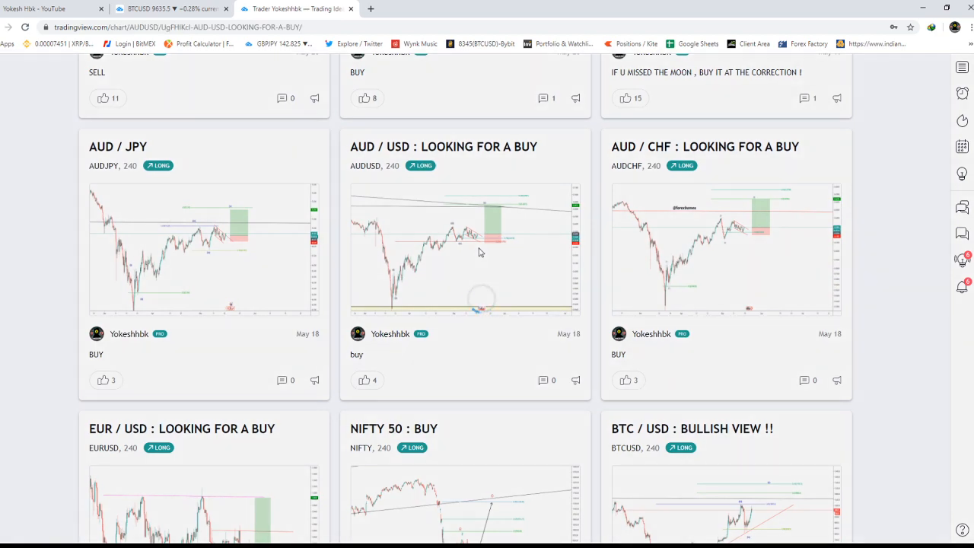
Replay the AUD/USD buy idea to show later price bars, then close it
{"action": "left_click", "coordinate": [464, 246]}
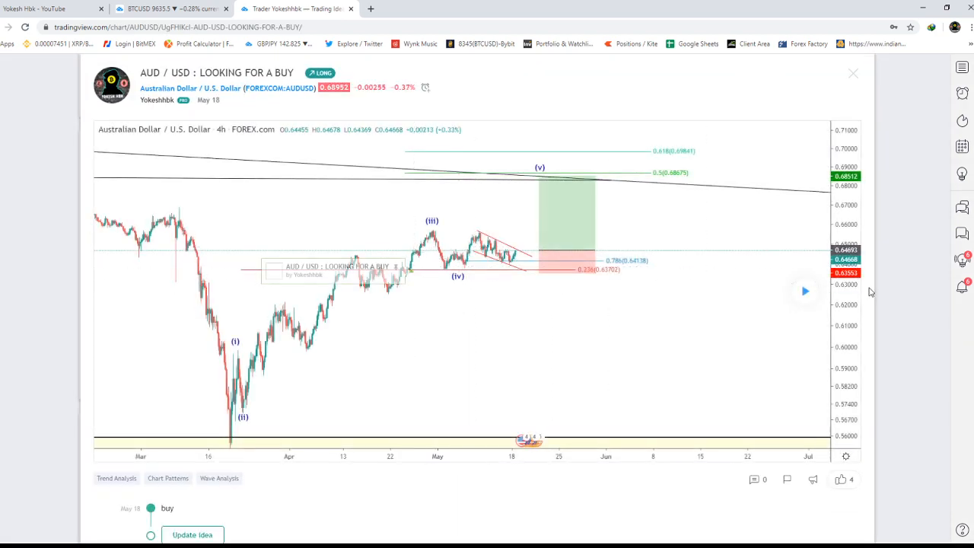
{"action": "left_click", "coordinate": [803, 292]}
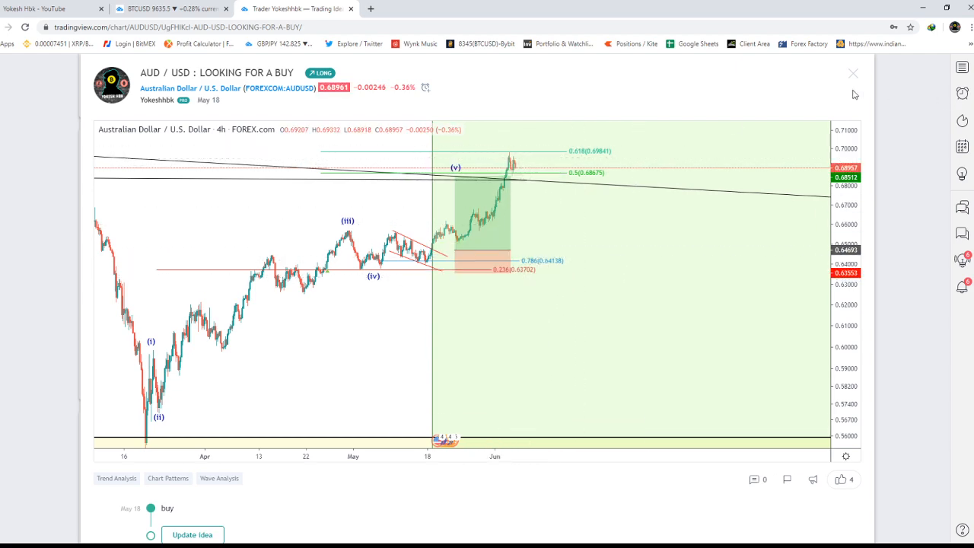
{"action": "left_click", "coordinate": [852, 73]}
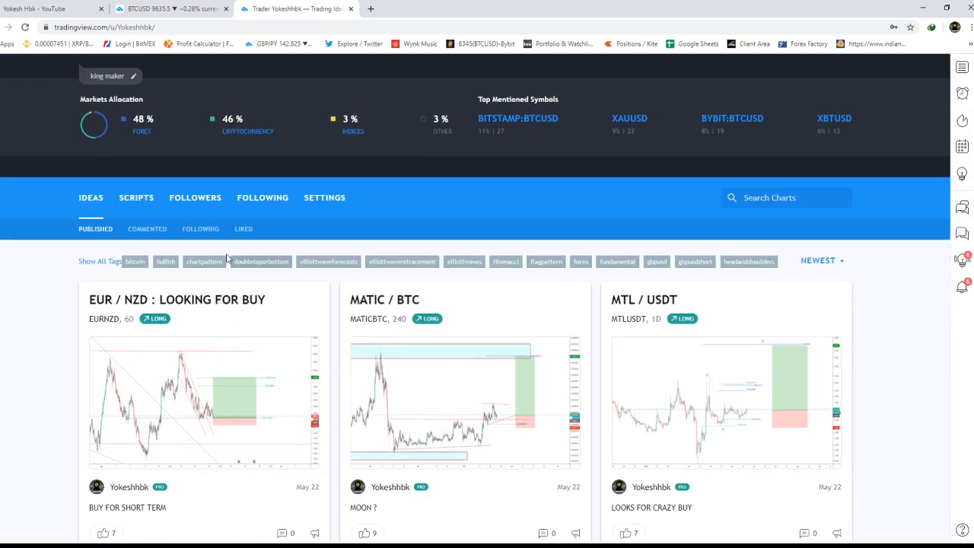
Switch from the ideas list over to the live BTCUSD chart
{"action": "scroll", "scroll_direction": "down", "scroll_amount": 3}
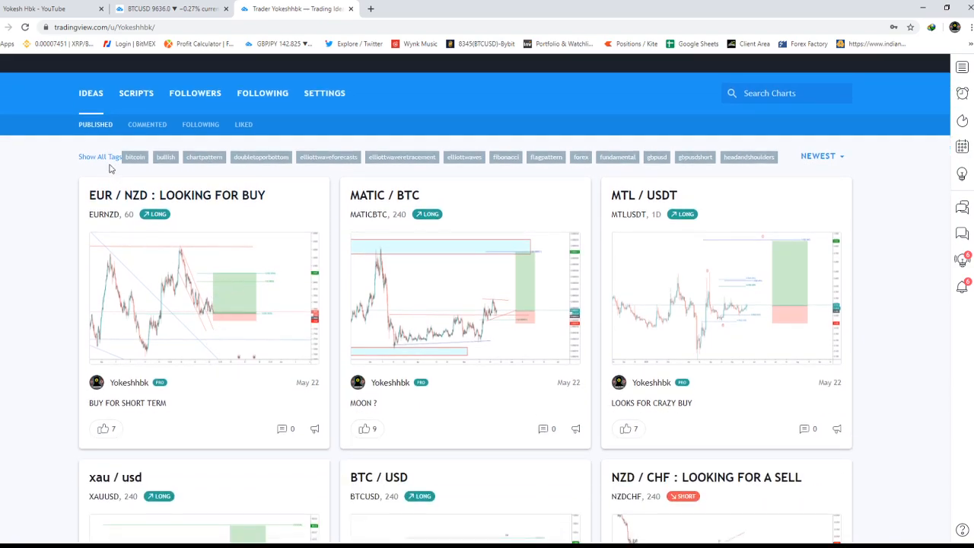
{"action": "scroll", "scroll_direction": "down", "scroll_amount": 3}
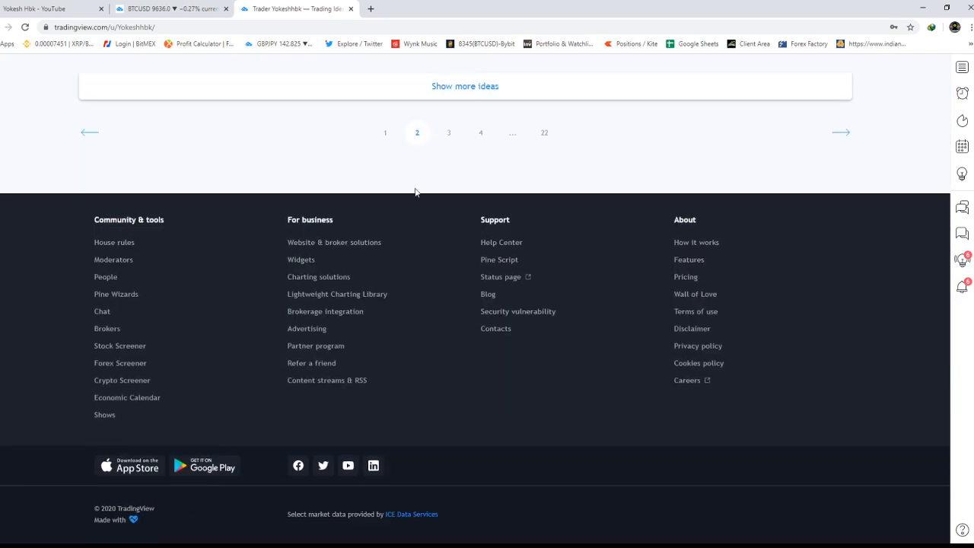
{"action": "scroll", "scroll_direction": "up", "scroll_amount": 3}
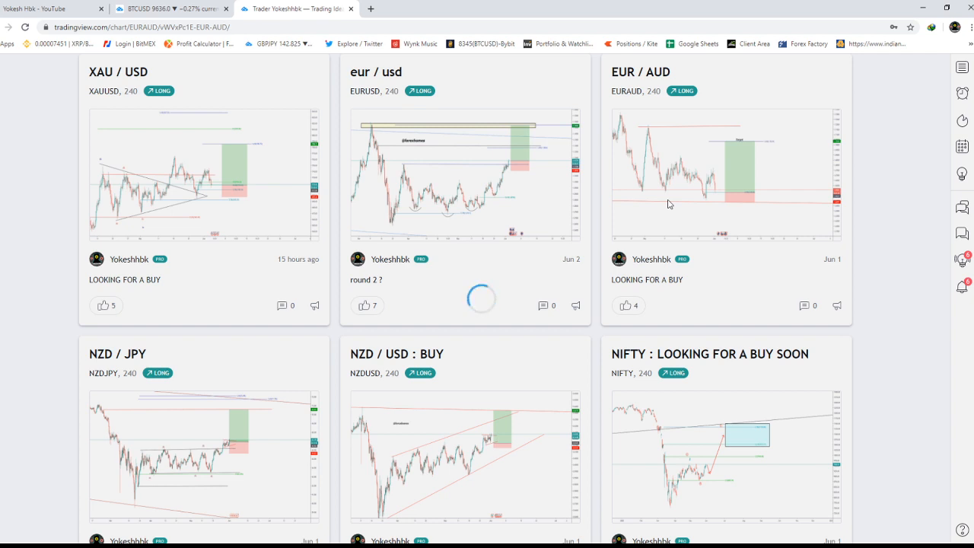
{"action": "mouse_move", "coordinate": [609, 227]}
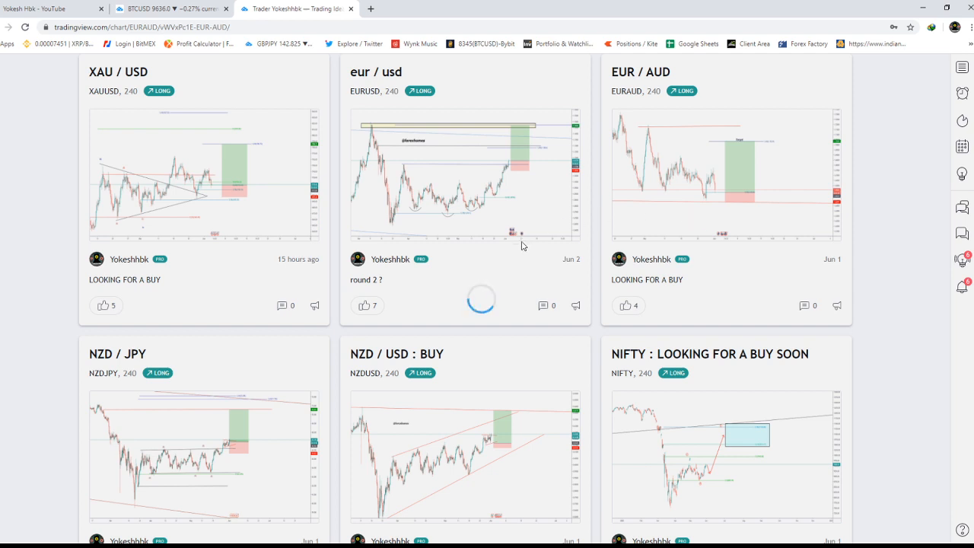
{"action": "left_click", "coordinate": [641, 72]}
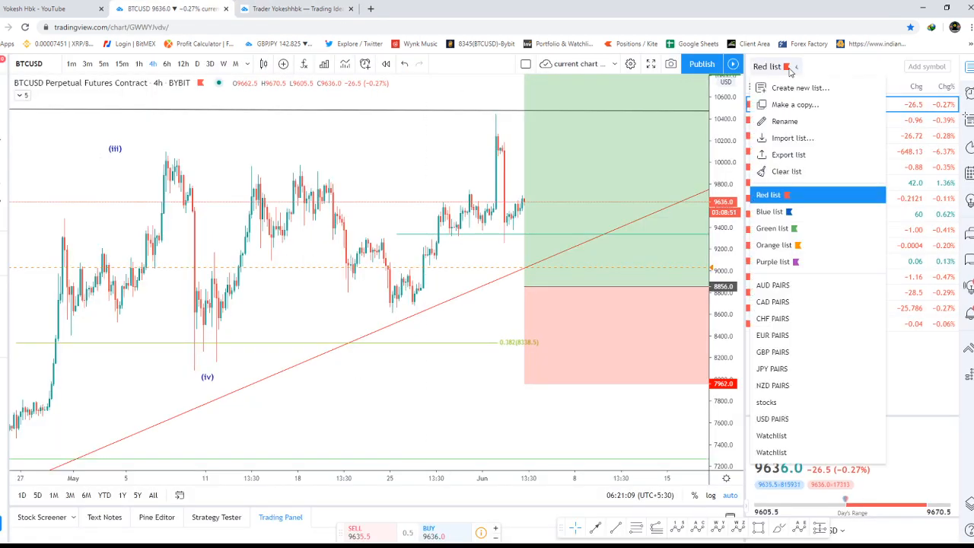
Load the Orange watchlist and switch the chart to USDJPY
{"action": "left_click", "coordinate": [773, 244]}
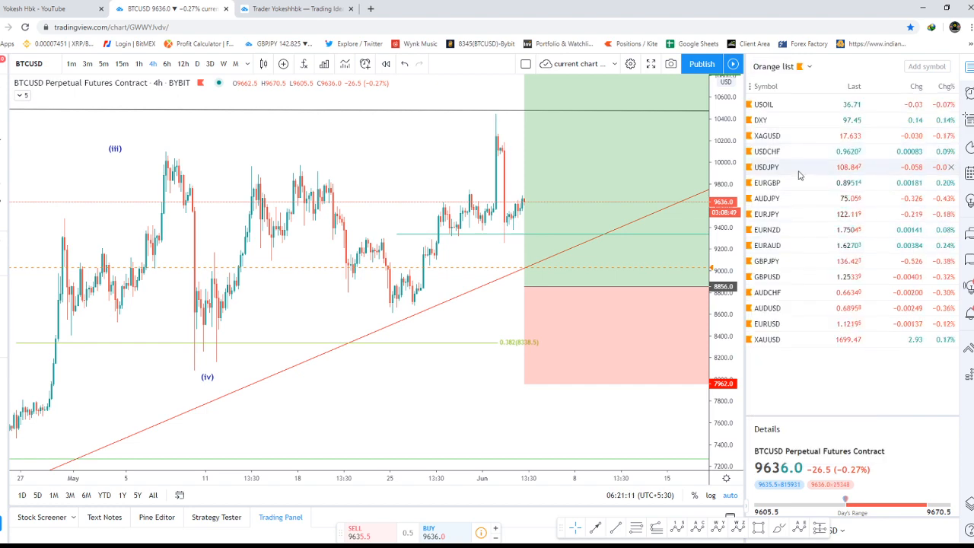
{"action": "left_click", "coordinate": [767, 166]}
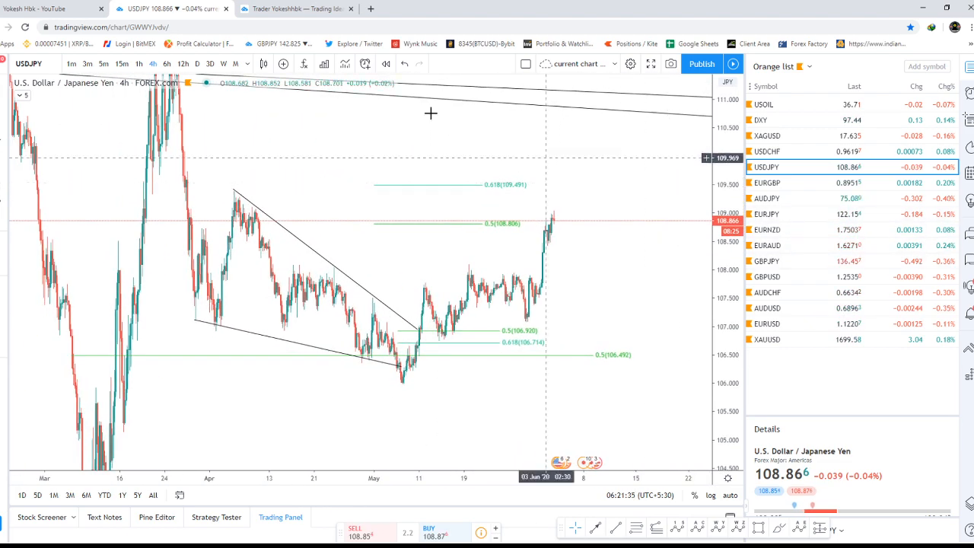
Return to the Yokesh Hbk YouTube channel's Videos page
{"action": "left_click", "coordinate": [49, 9]}
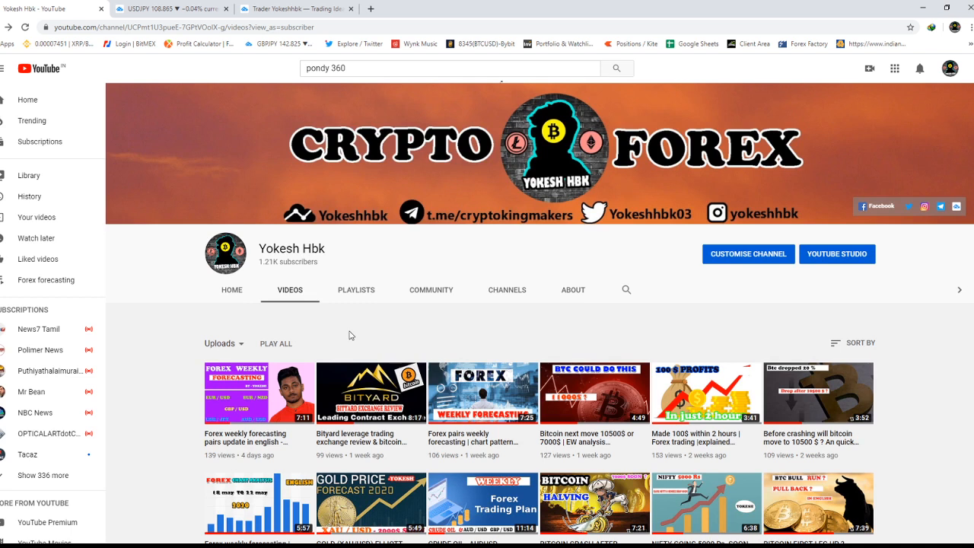
{"action": "mouse_move", "coordinate": [181, 285]}
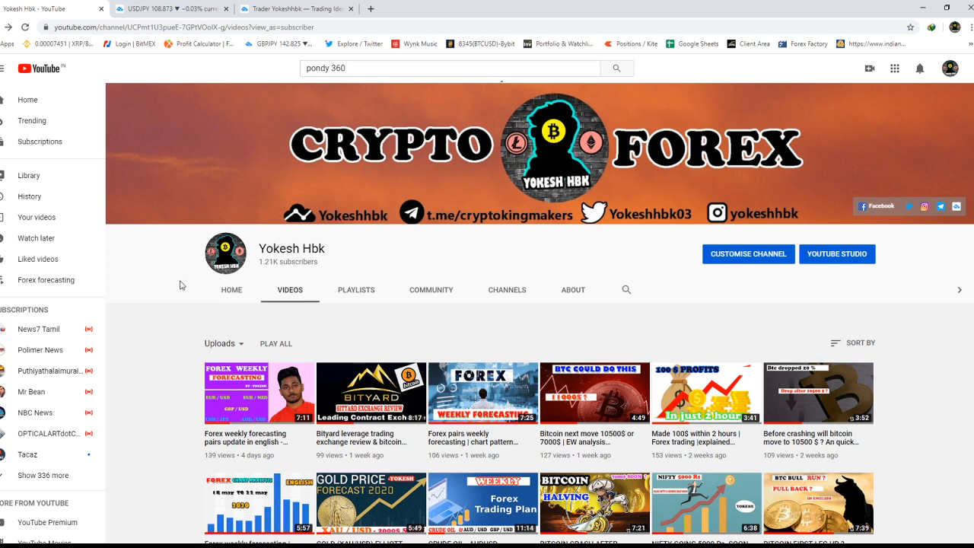
{"action": "mouse_move", "coordinate": [192, 291]}
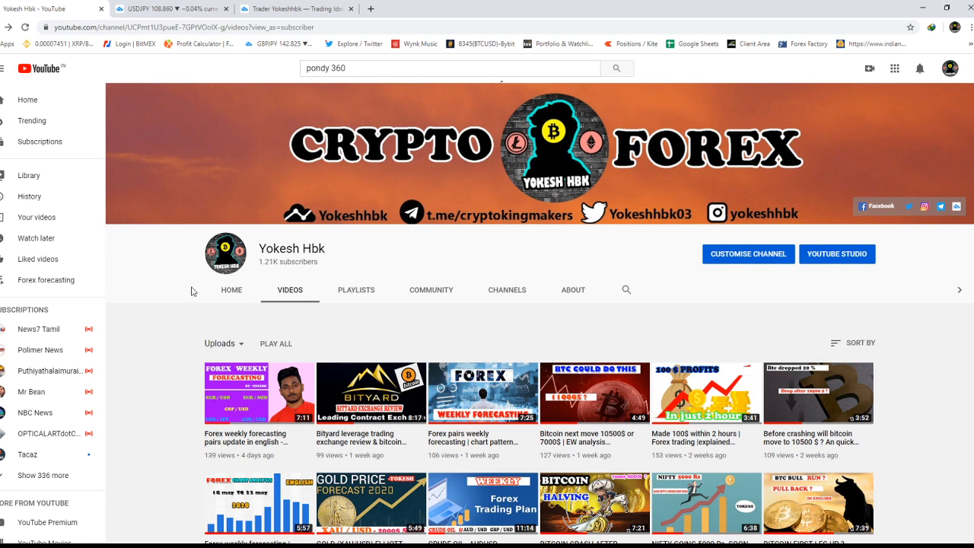
{"action": "mouse_move", "coordinate": [405, 277]}
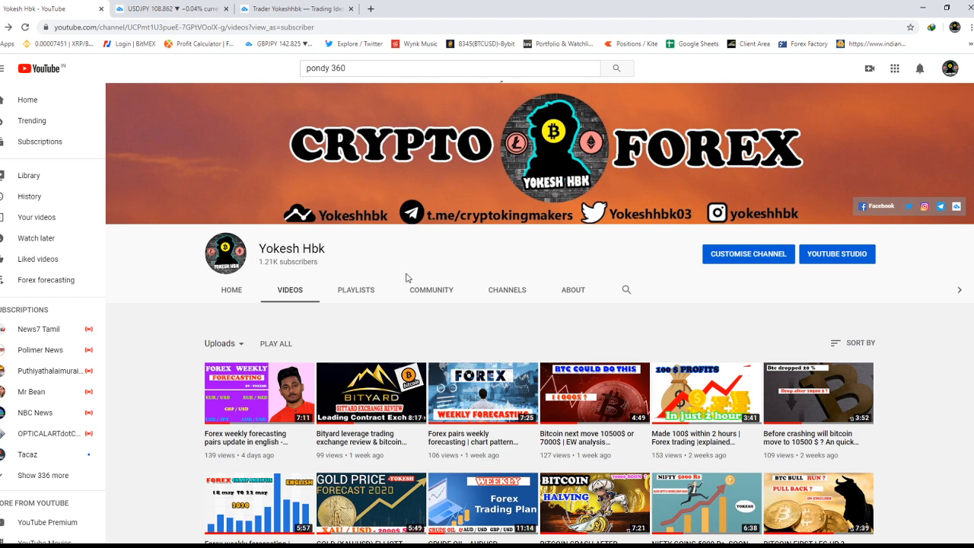